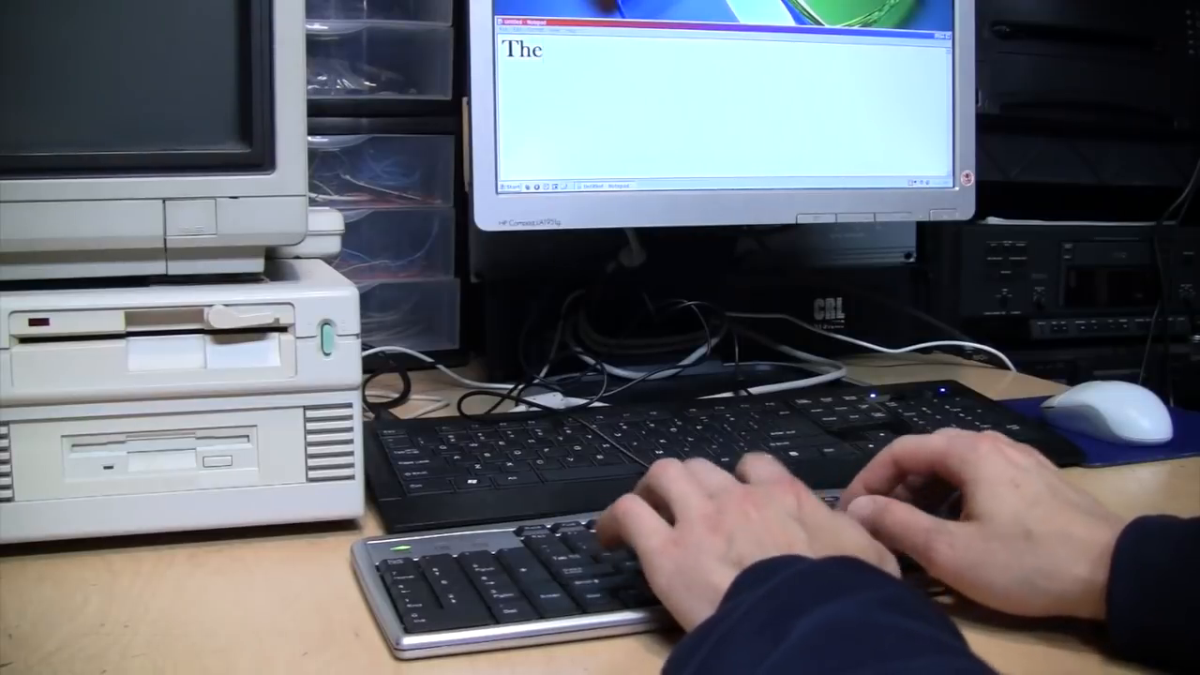
{"action": "type", "text": "re are three kinds of people in the world"}
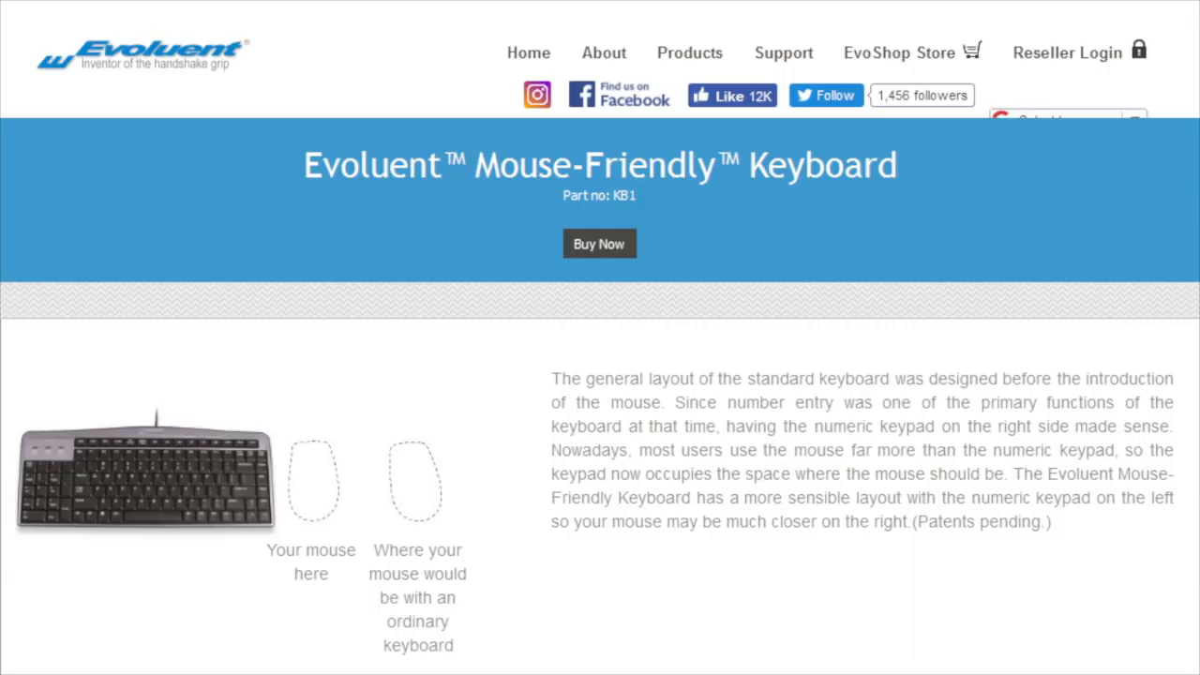
{"action": "scroll", "scroll_direction": "down", "scroll_amount": 3}
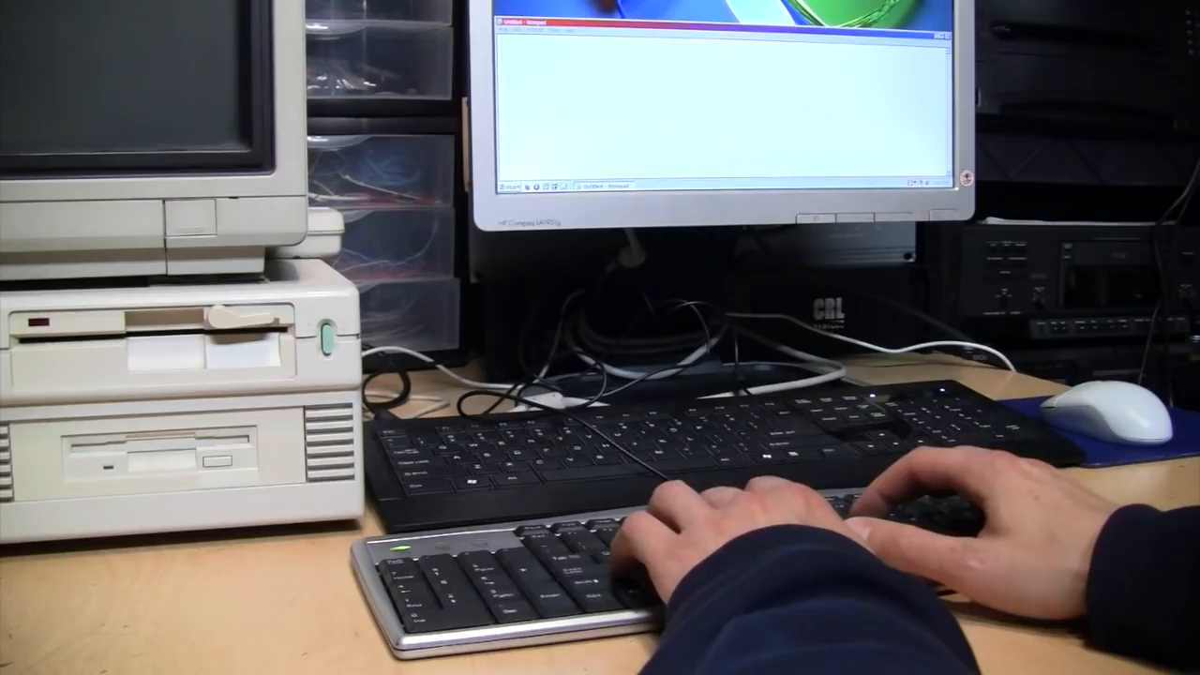
{"action": "type", "text": "I like an escalator because an escalator can neve"}
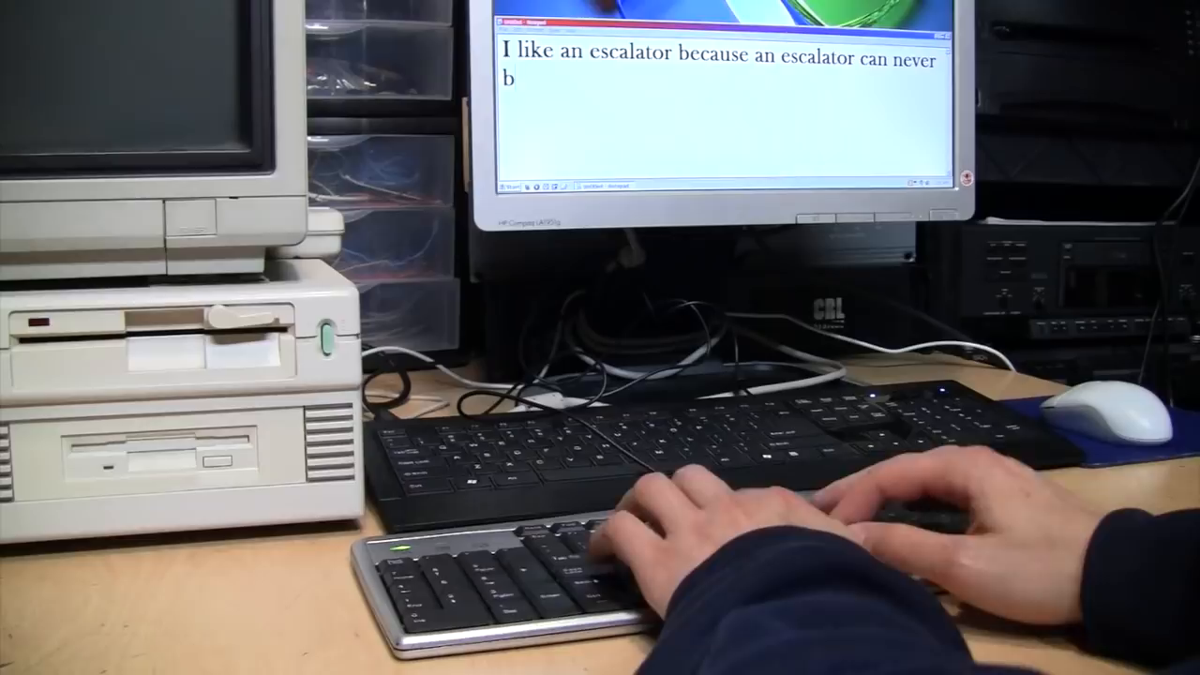
{"action": "type", "text": "reak. It can only become stairs. You would never see an escalator temp"}
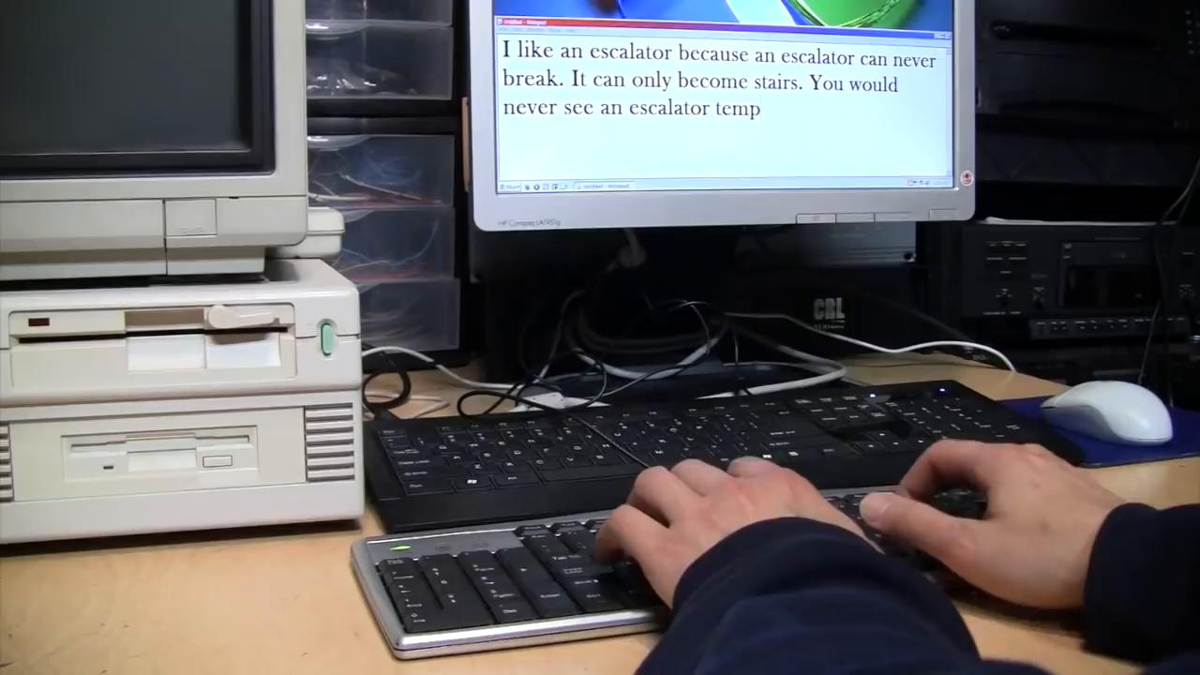
{"action": "type", "text": "orarily out of order sign, only an es"}
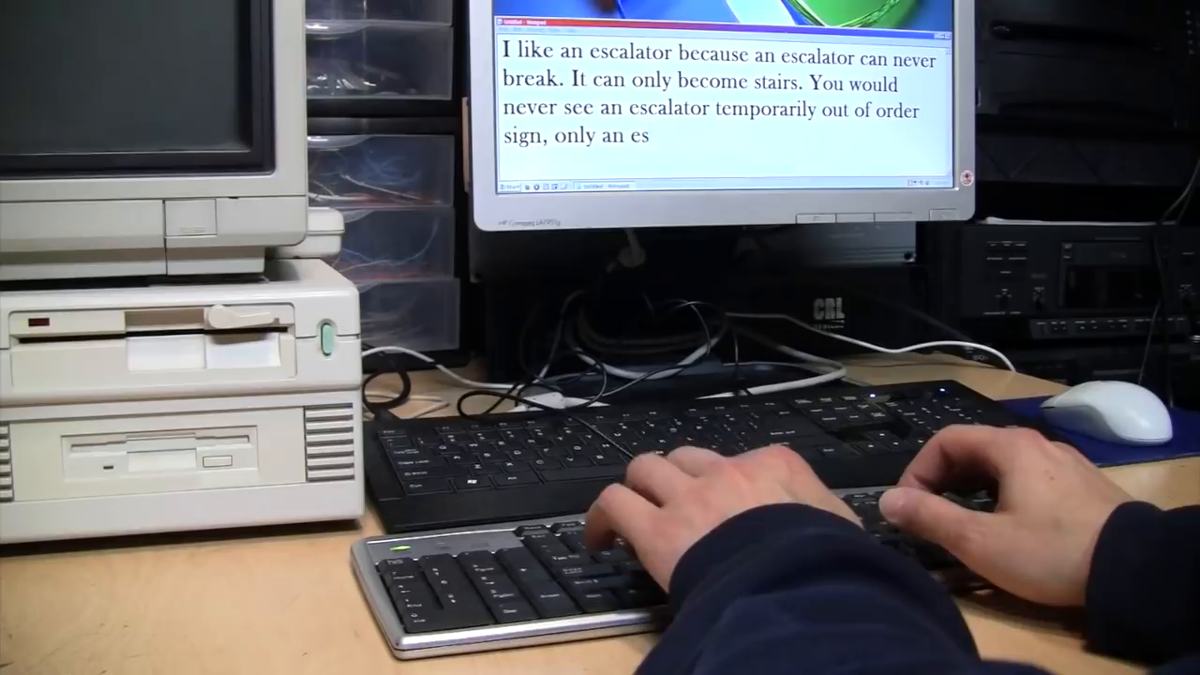
{"action": "type", "text": "calator temporarily stairs"}
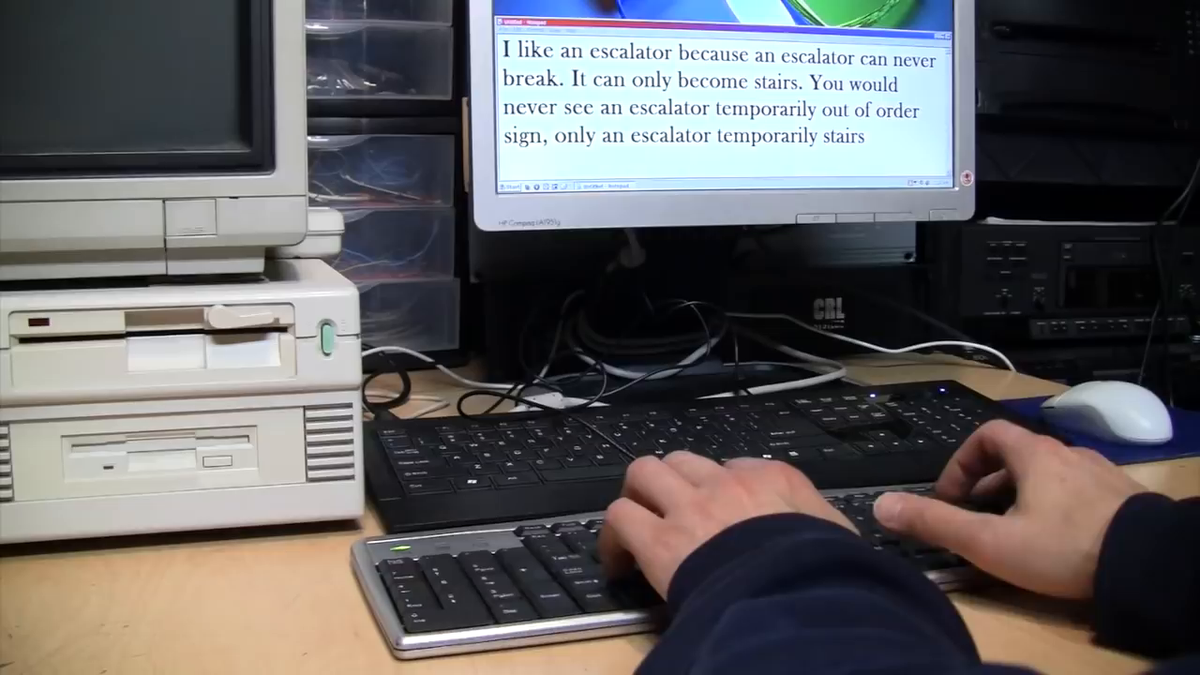
{"action": "type", "text": "Sorry for the convenience. -- M"}
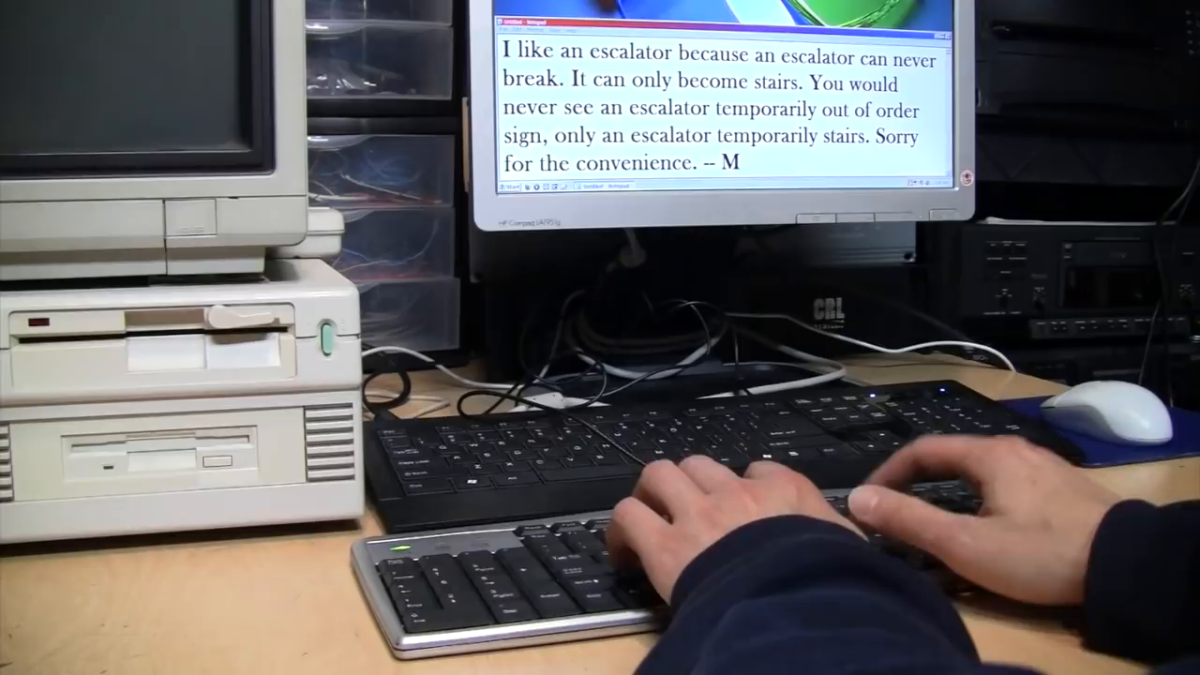